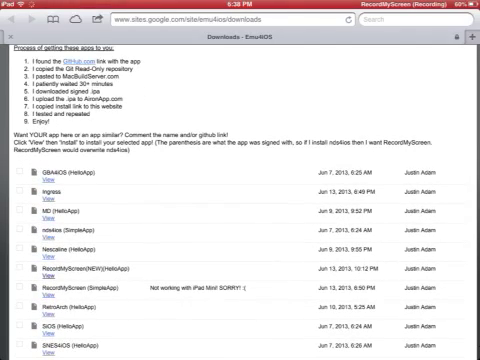
Confirm the RecordMyScreen install prompt from the downloads list and return to the home screen
{"action": "scroll", "scroll_direction": "down", "scroll_amount": 3}
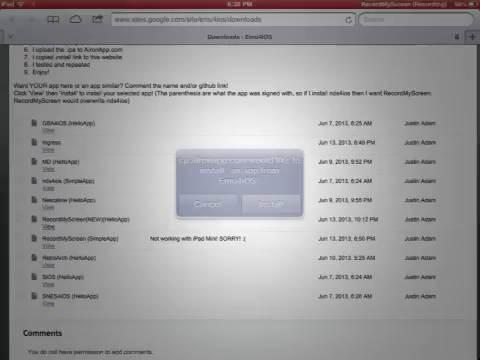
{"action": "left_click", "coordinate": [204, 206]}
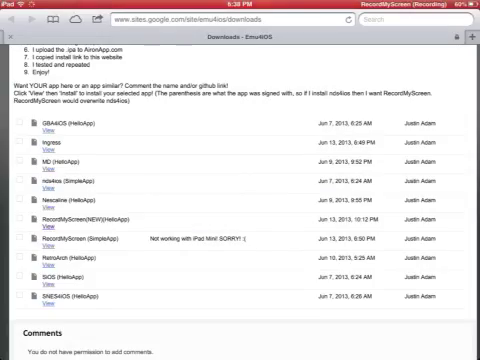
{"action": "key", "text": "home"}
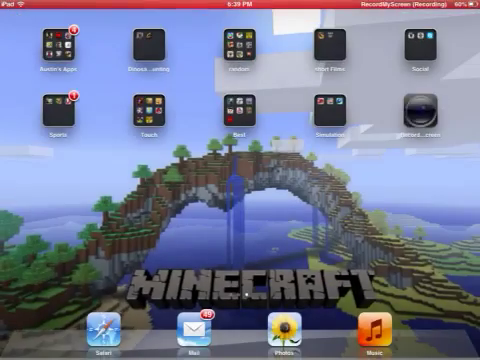